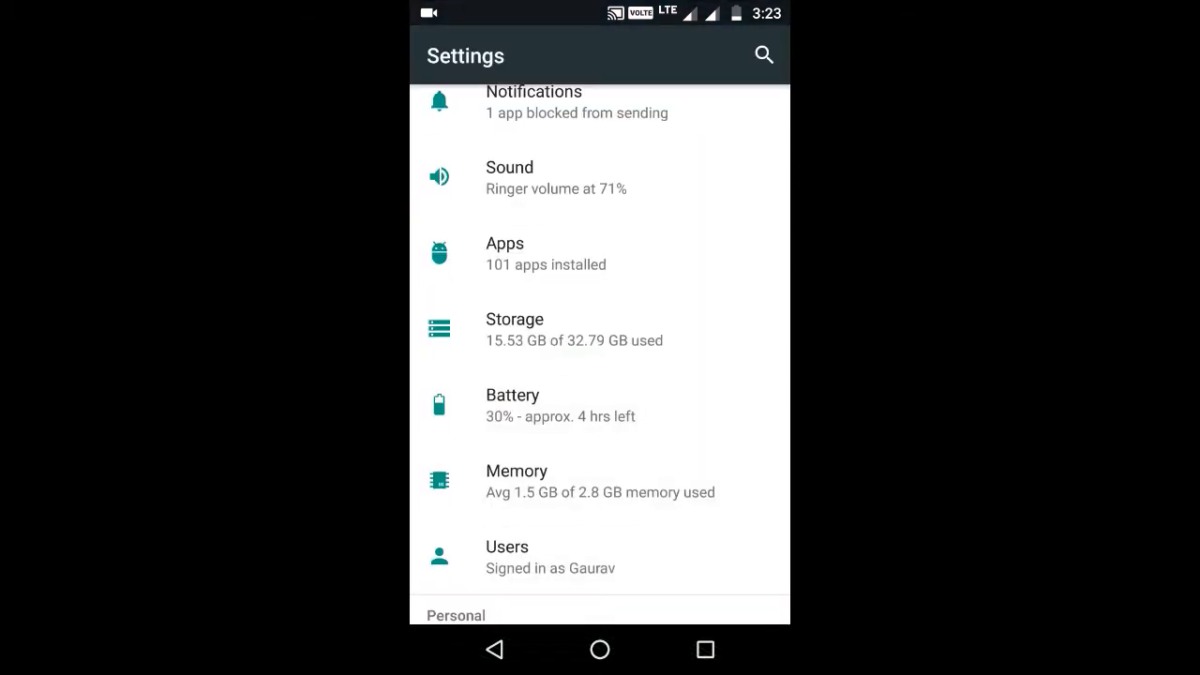
Step: Unlock developer mode via the Build number in About phone
{"action": "scroll", "scroll_direction": "down", "scroll_amount": 3}
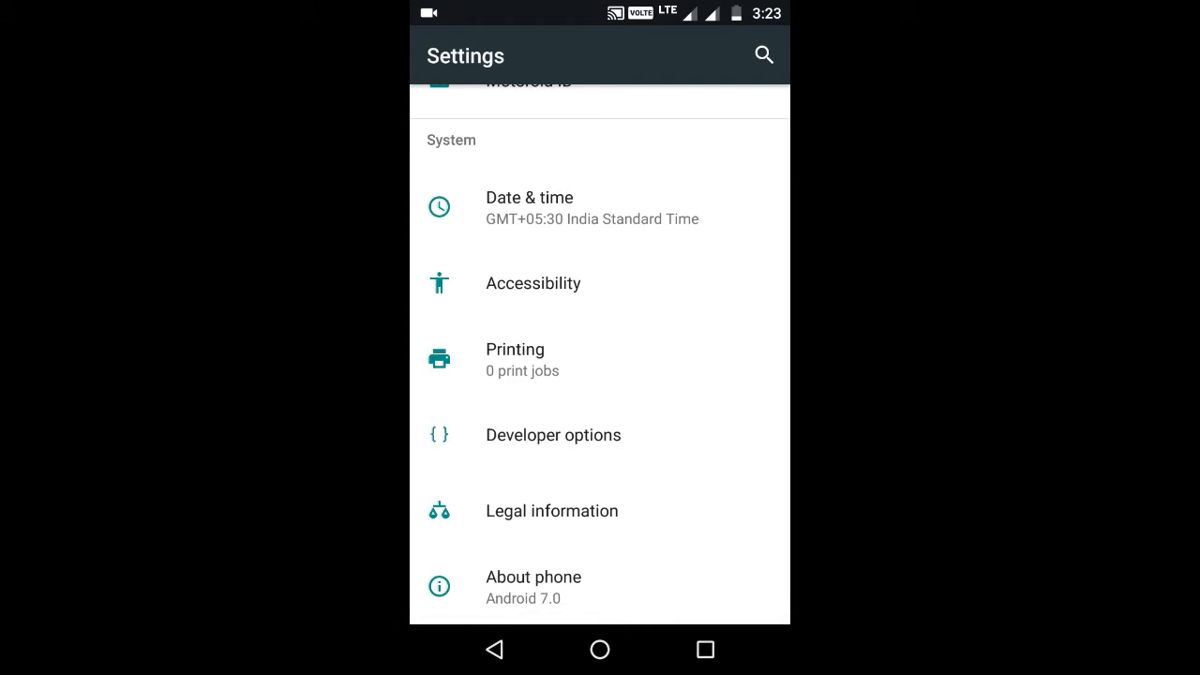
{"action": "left_click", "coordinate": [532, 577]}
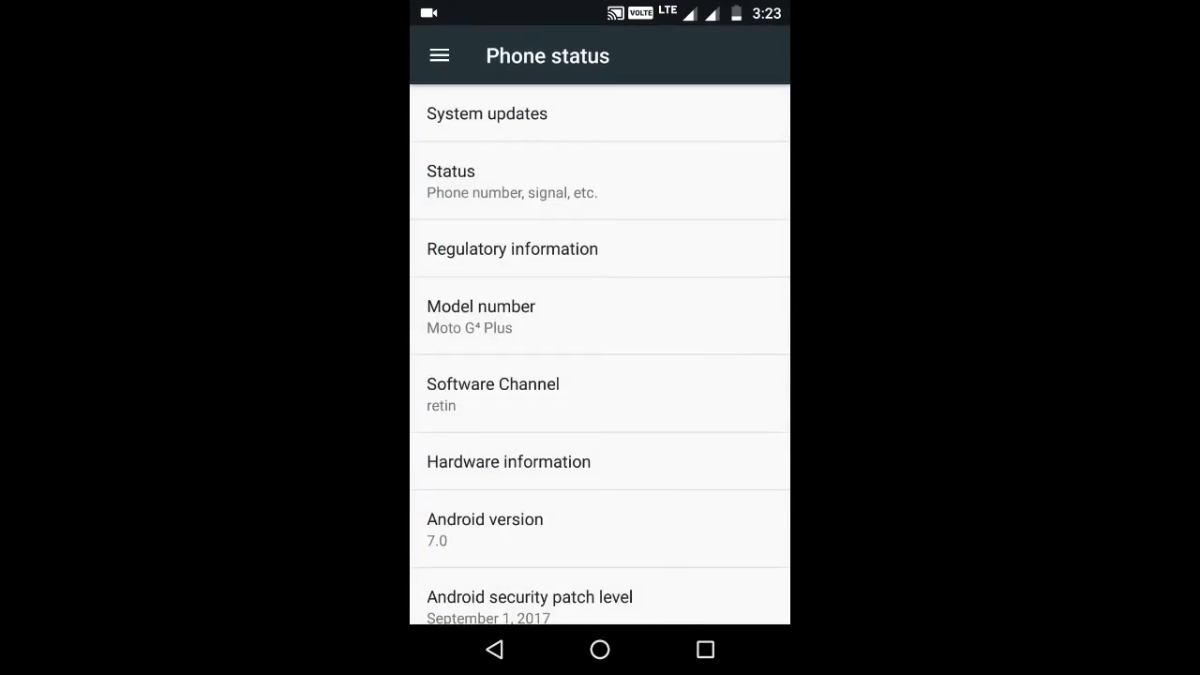
{"action": "scroll", "scroll_direction": "down", "scroll_amount": 3}
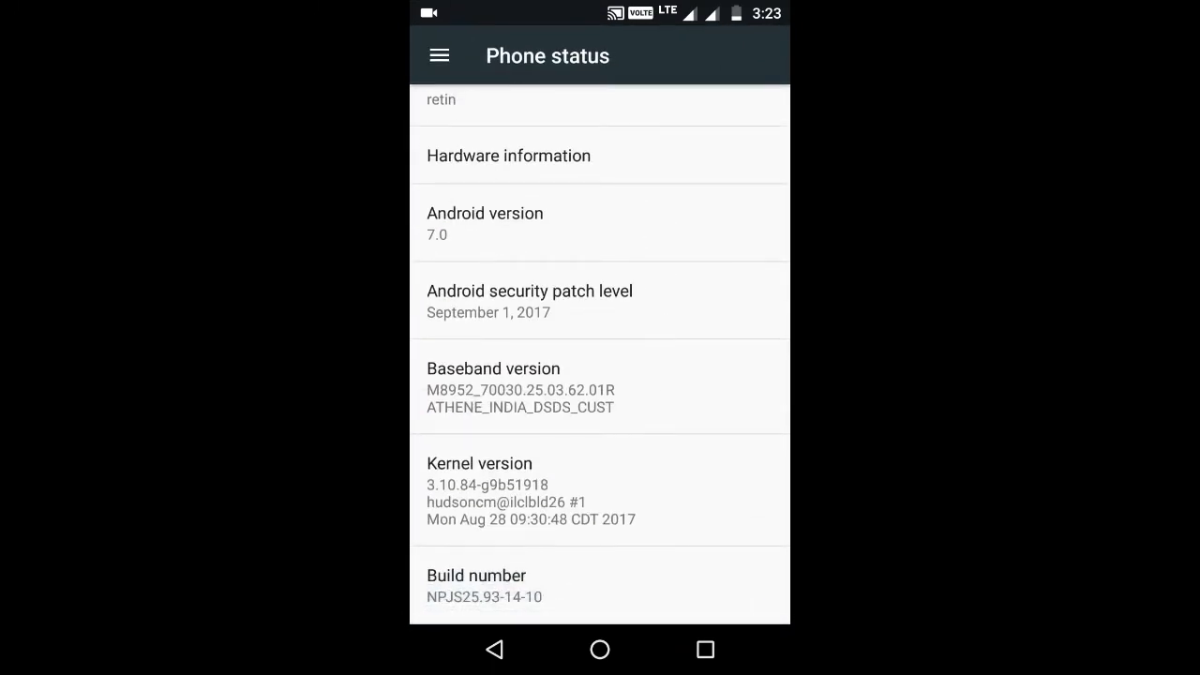
{"action": "left_click", "coordinate": [600, 585]}
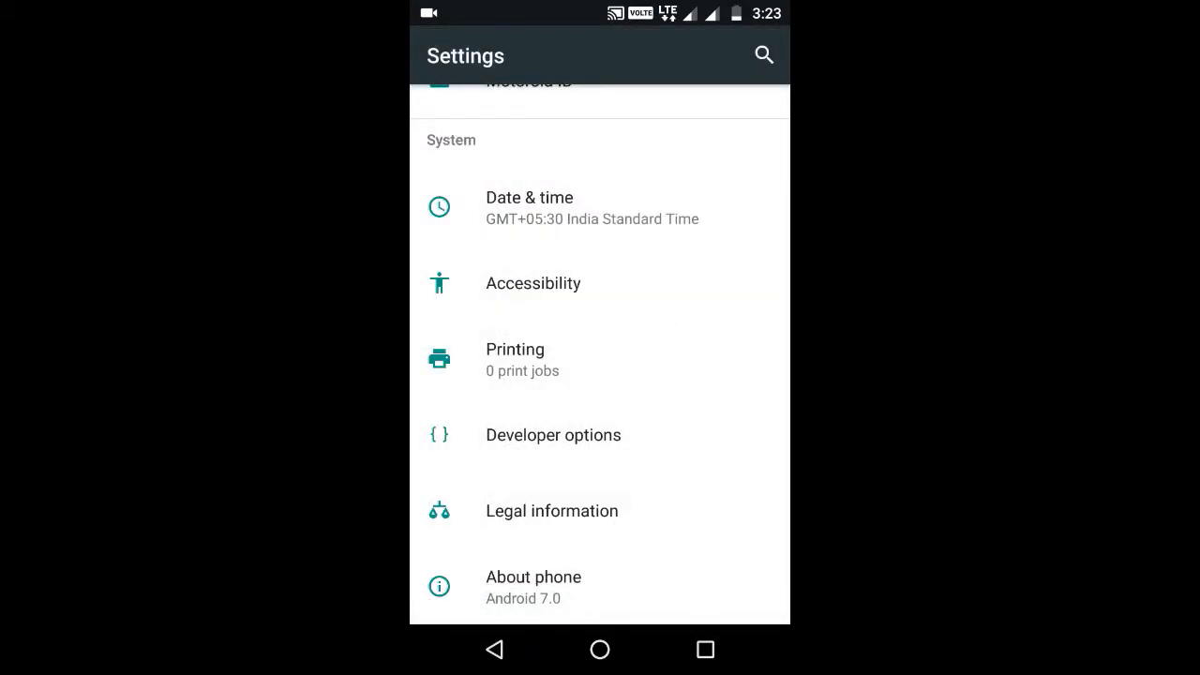
Step: Enter Developer options, flip the master switch off and on, and reach Debugging
{"action": "left_click", "coordinate": [553, 435]}
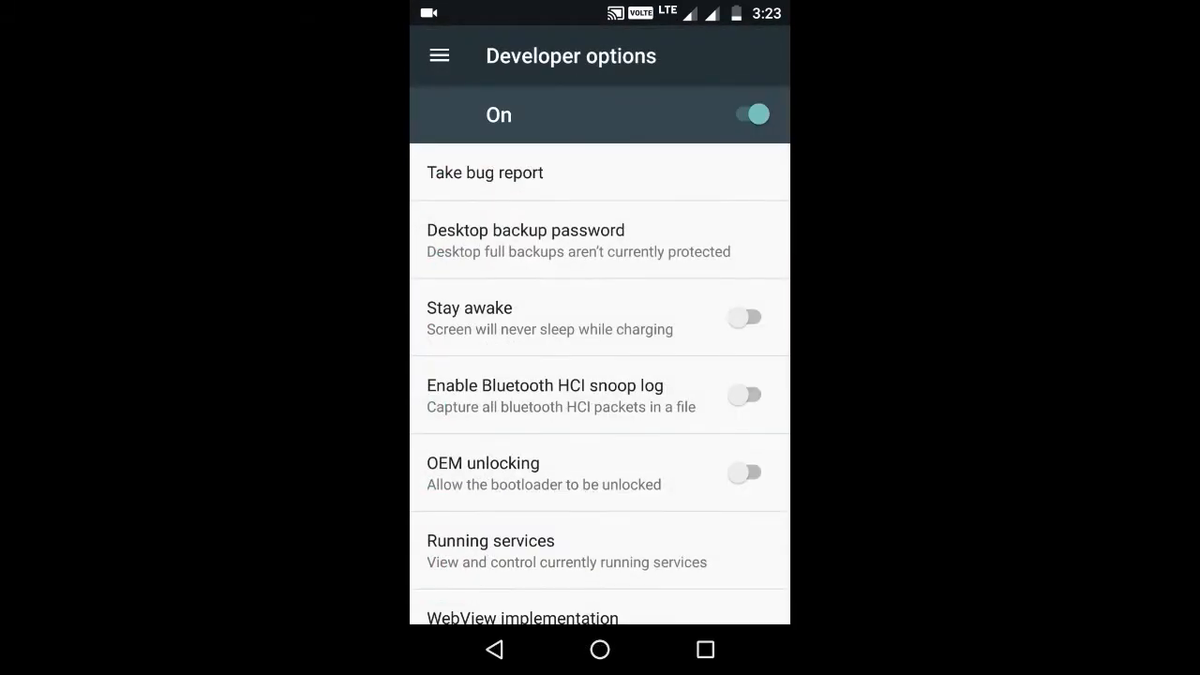
{"action": "left_click", "coordinate": [750, 114]}
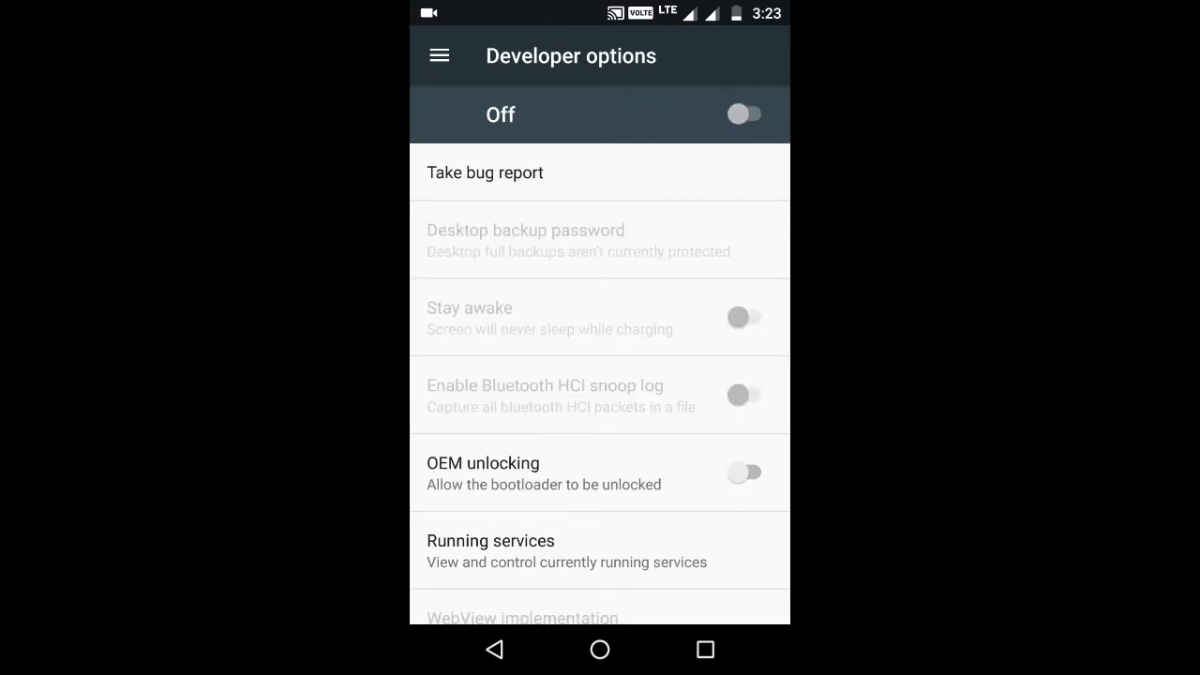
{"action": "left_click", "coordinate": [746, 114]}
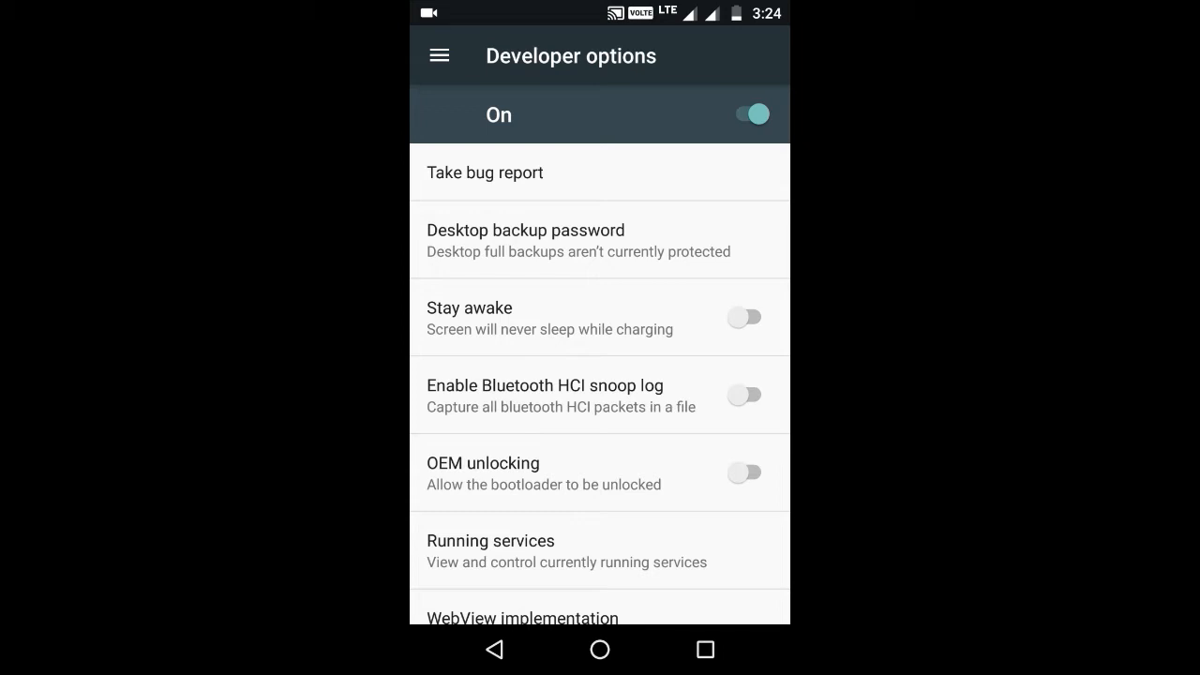
{"action": "scroll", "scroll_direction": "down", "scroll_amount": 3}
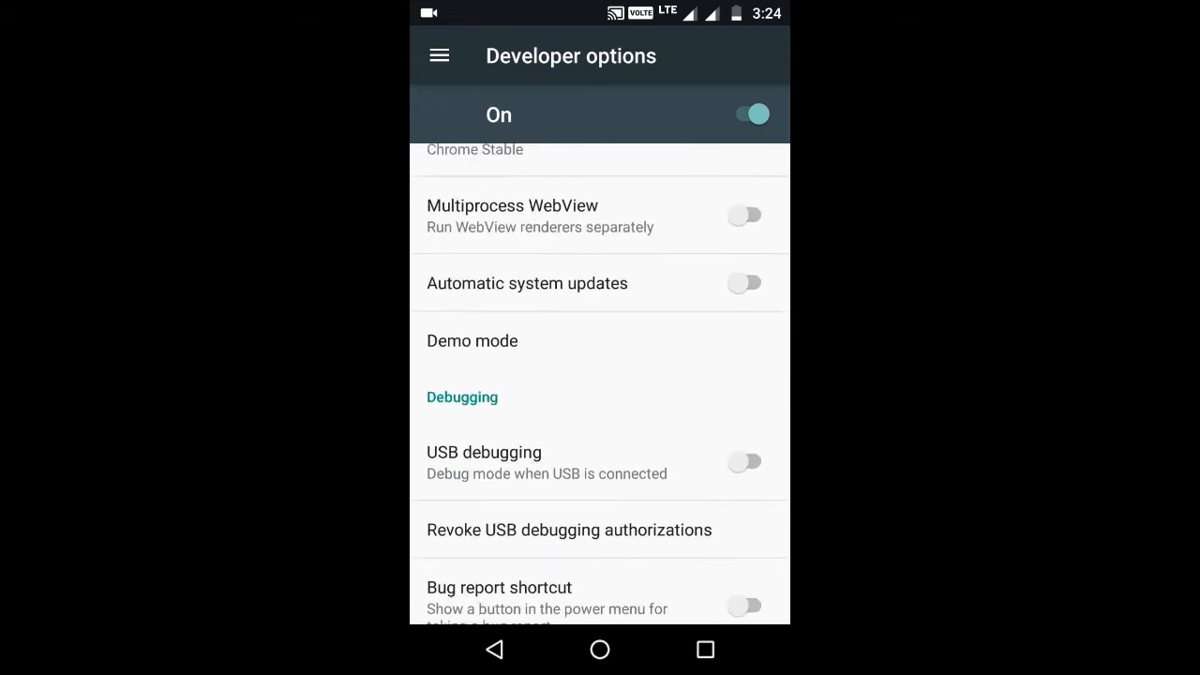
Step: Enable USB debugging and confirm the Allow USB debugging prompt
{"action": "left_click", "coordinate": [746, 461]}
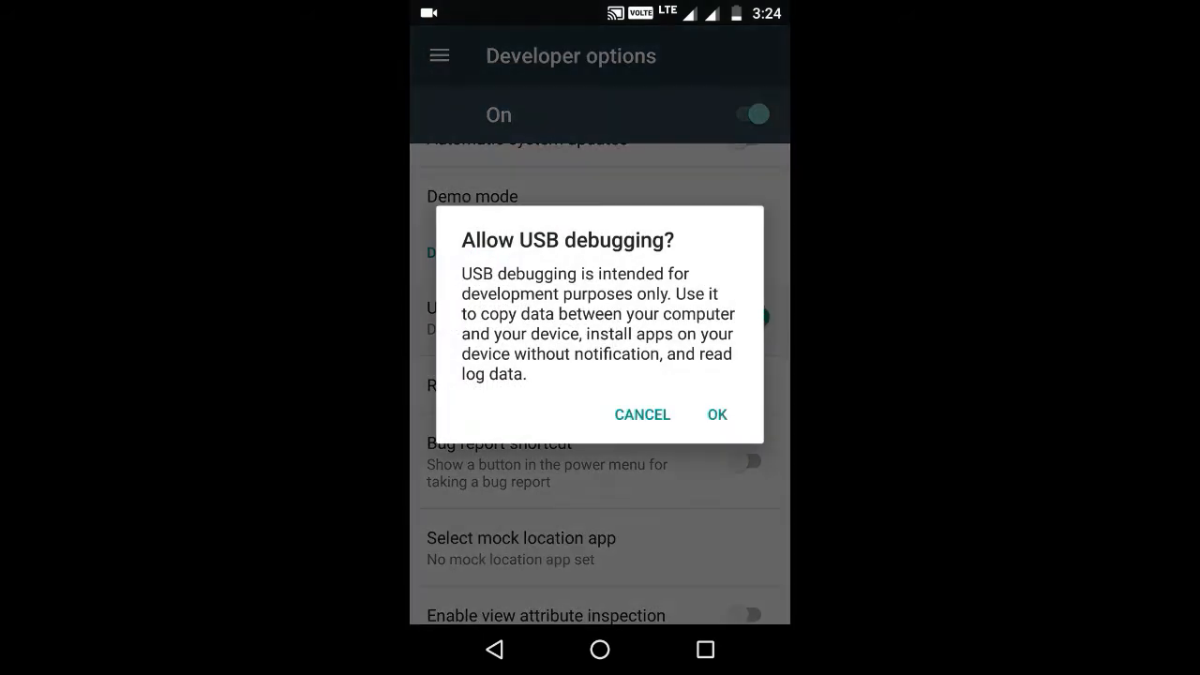
{"action": "left_click", "coordinate": [716, 414]}
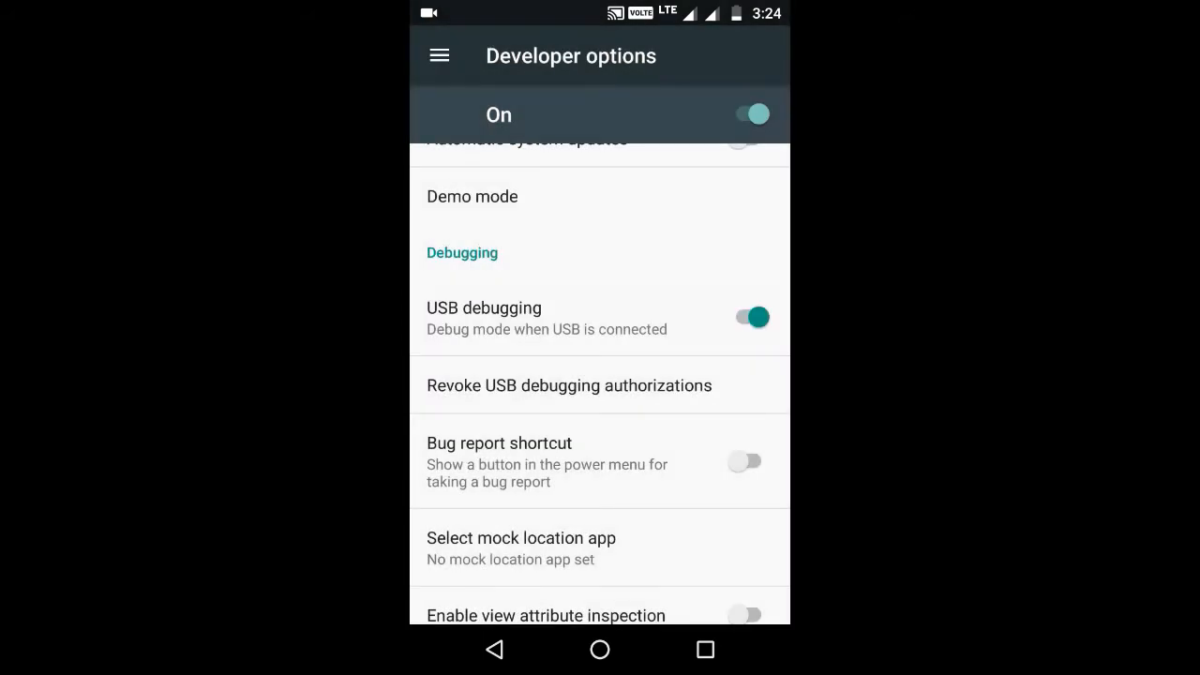
{"action": "left_click", "coordinate": [746, 315]}
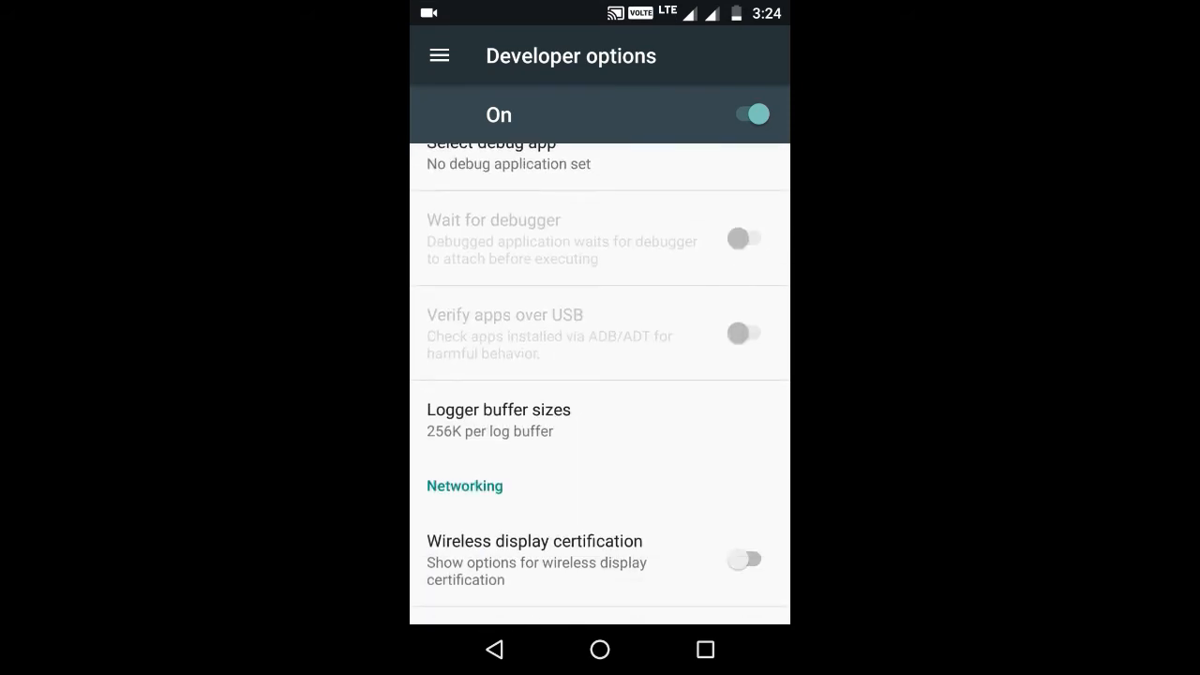
Step: Turn on Show layout bounds in the Drawing section to outline on-screen elements
{"action": "scroll", "scroll_direction": "down", "scroll_amount": 3}
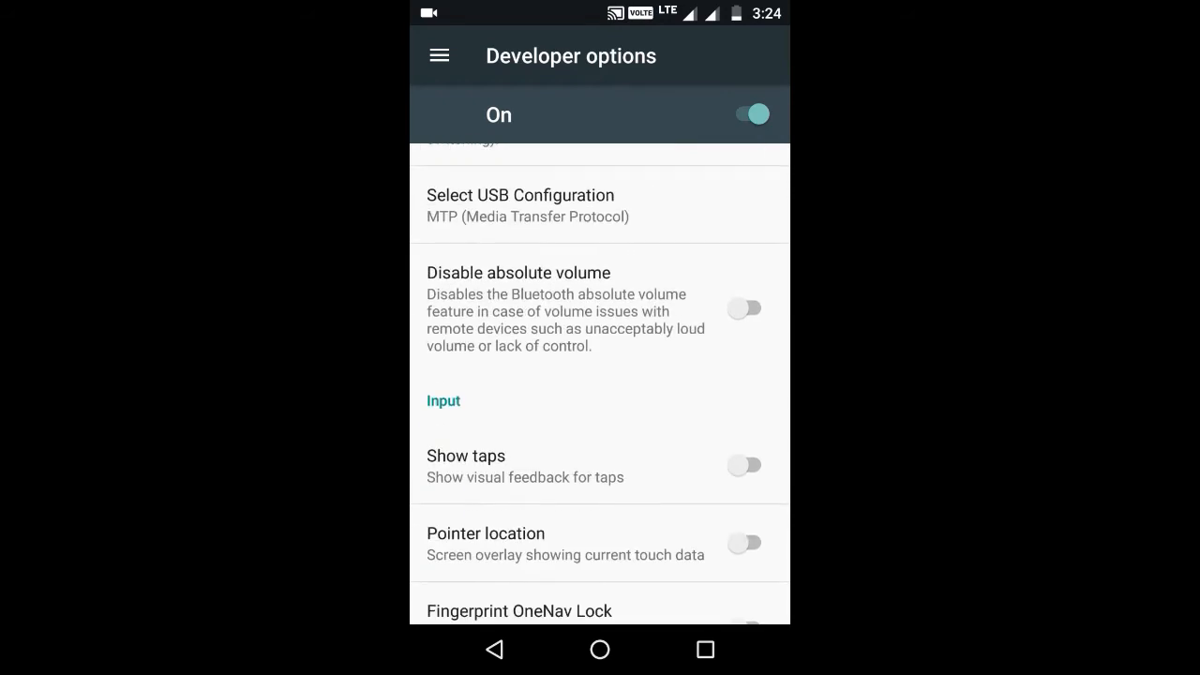
{"action": "scroll", "scroll_direction": "down", "scroll_amount": 3}
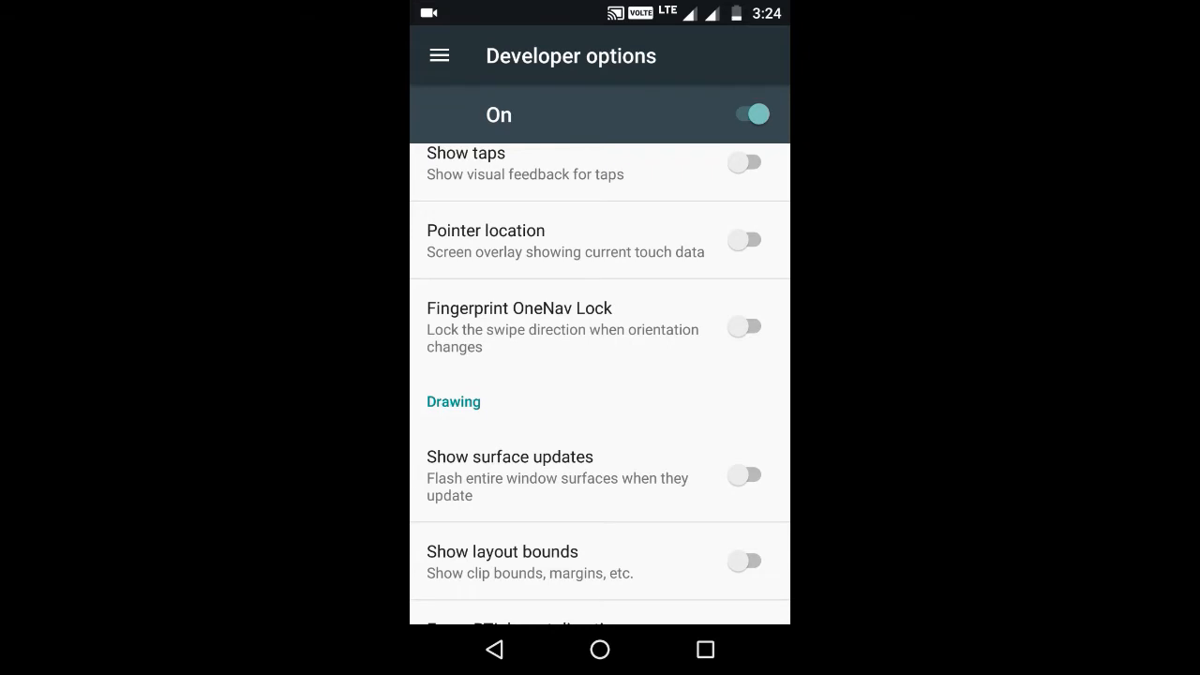
{"action": "scroll", "scroll_direction": "down", "scroll_amount": 3}
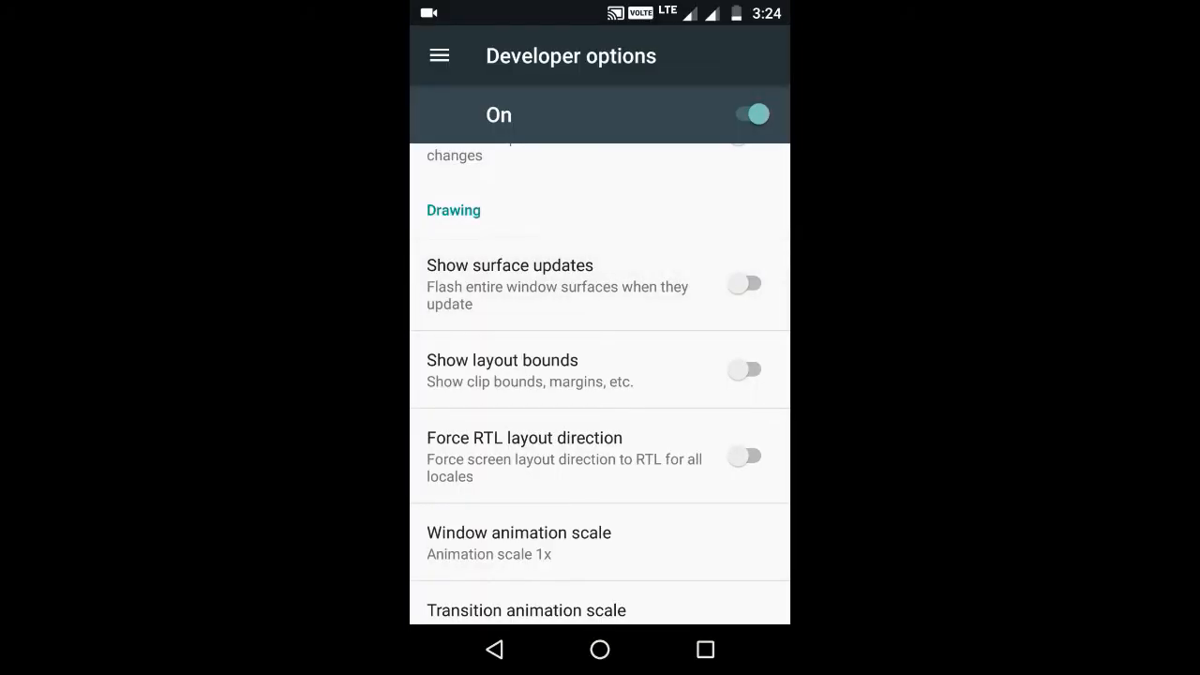
{"action": "left_click", "coordinate": [746, 369]}
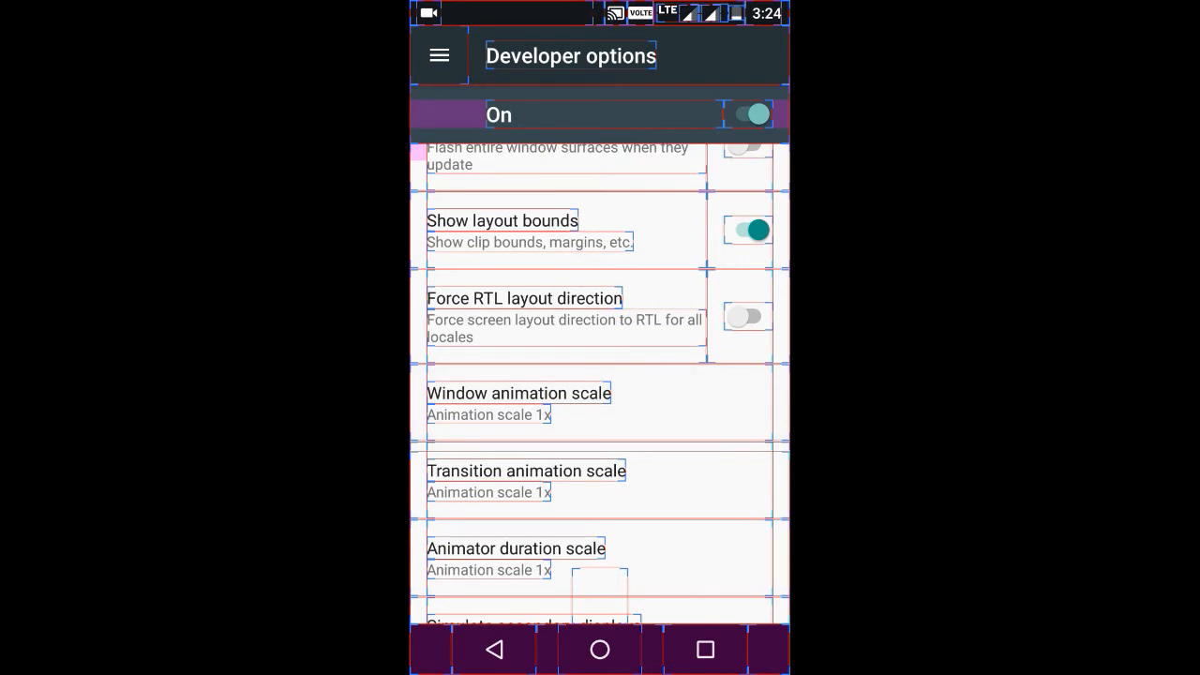
Step: Turn Show layout bounds off again, removing the element outlines
{"action": "left_click", "coordinate": [746, 229]}
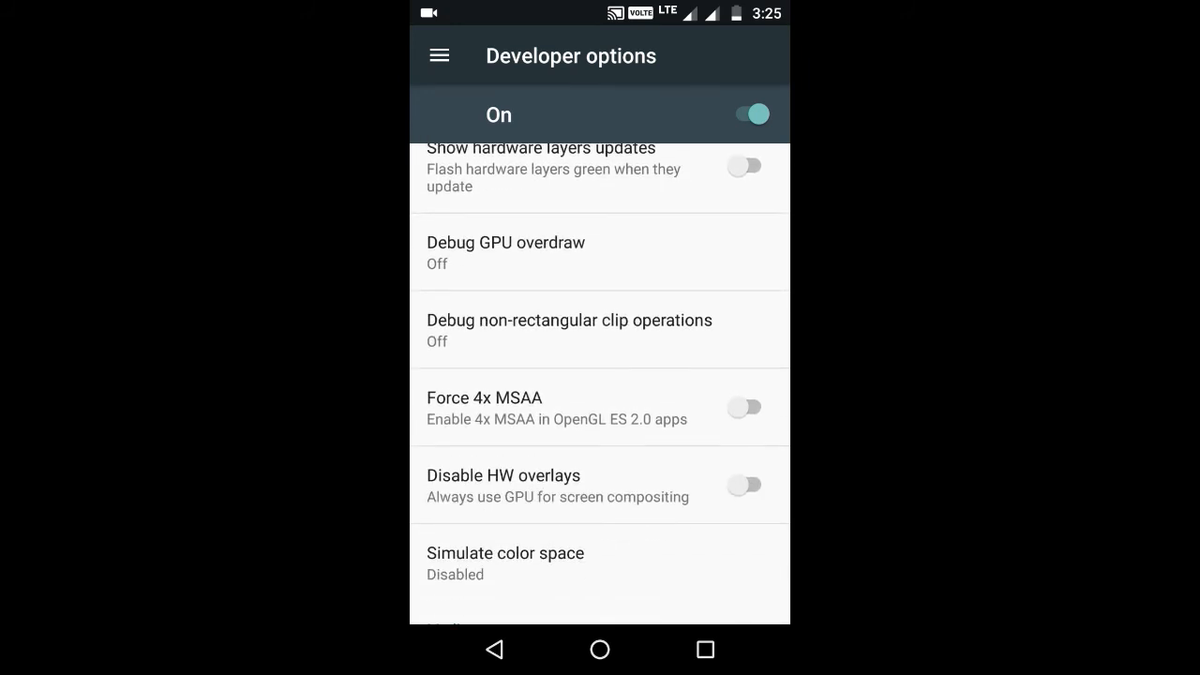
Step: Try the Show CPU usage overlay, turn it off, and return to the main Settings list
{"action": "scroll", "scroll_direction": "down", "scroll_amount": 3}
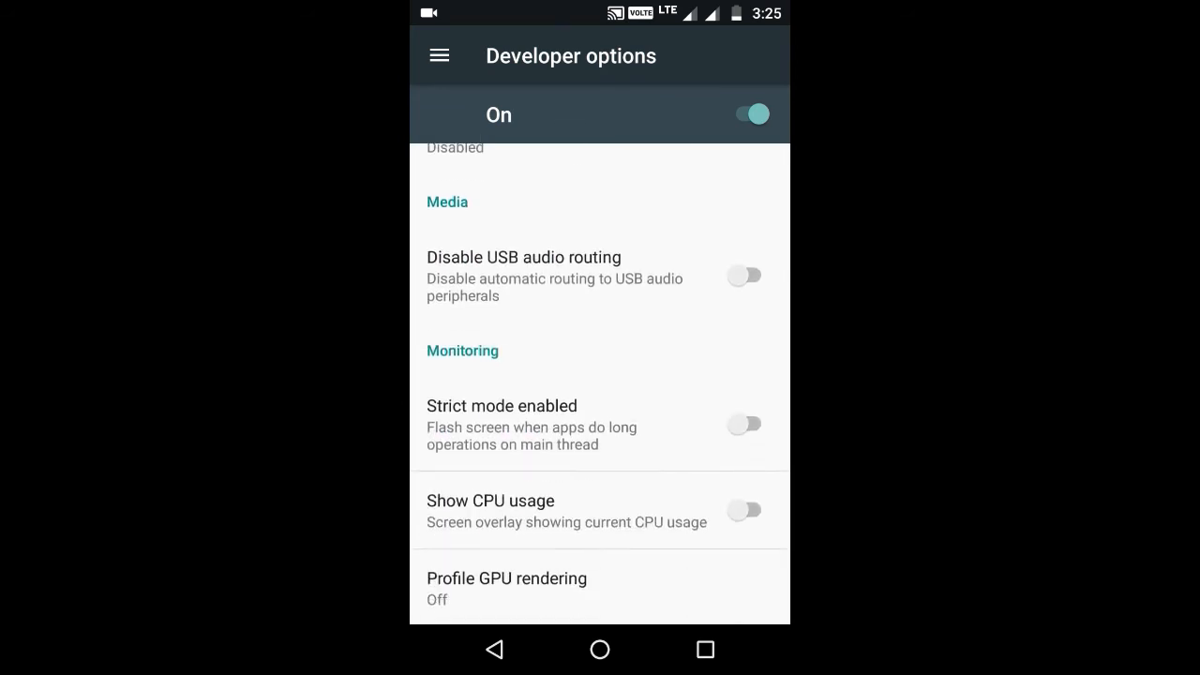
{"action": "scroll", "scroll_direction": "down", "scroll_amount": 3}
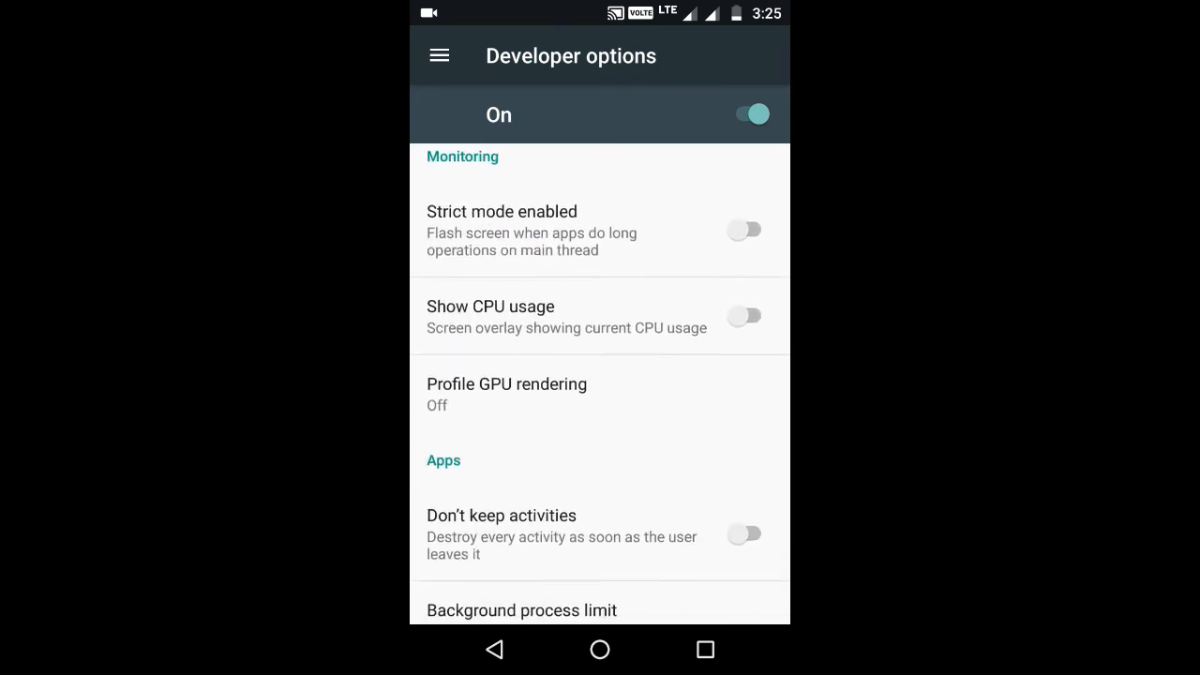
{"action": "scroll", "scroll_direction": "down", "scroll_amount": 3}
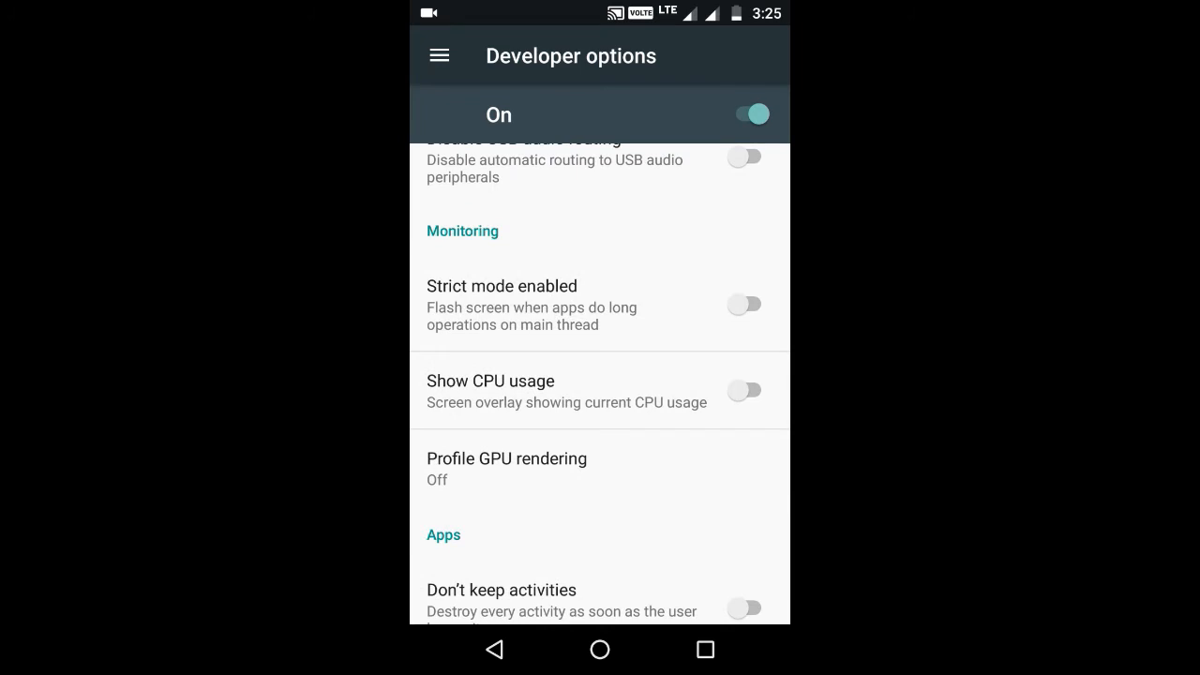
{"action": "left_click", "coordinate": [746, 390]}
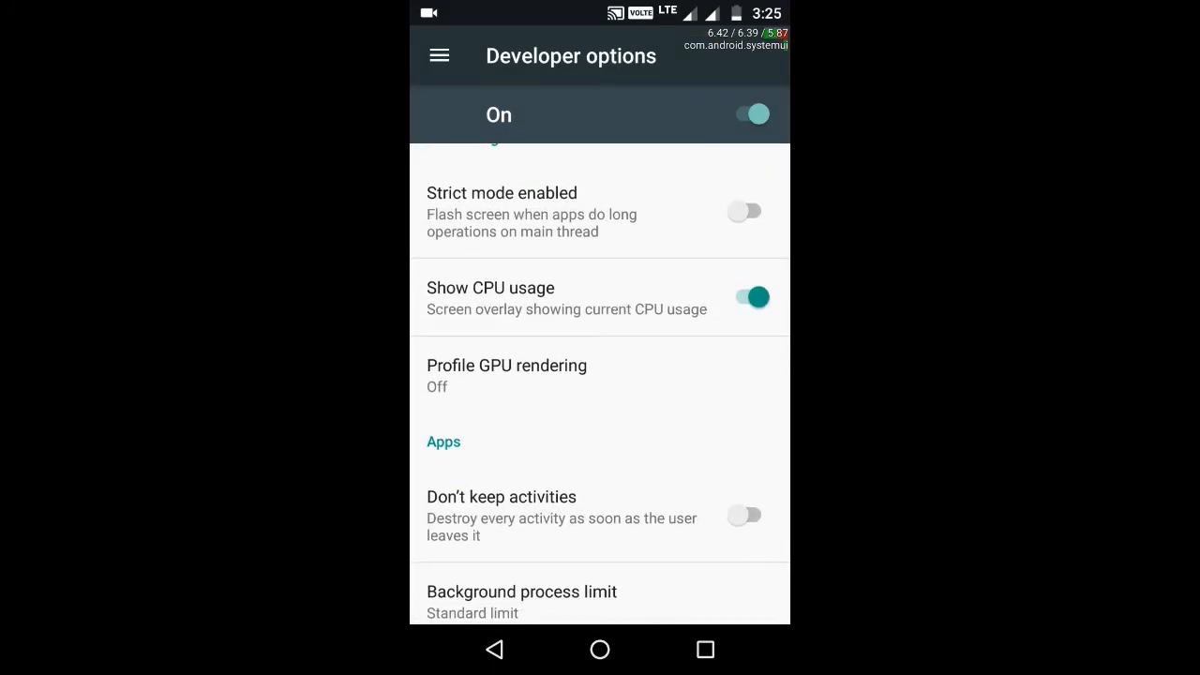
{"action": "left_click", "coordinate": [746, 298]}
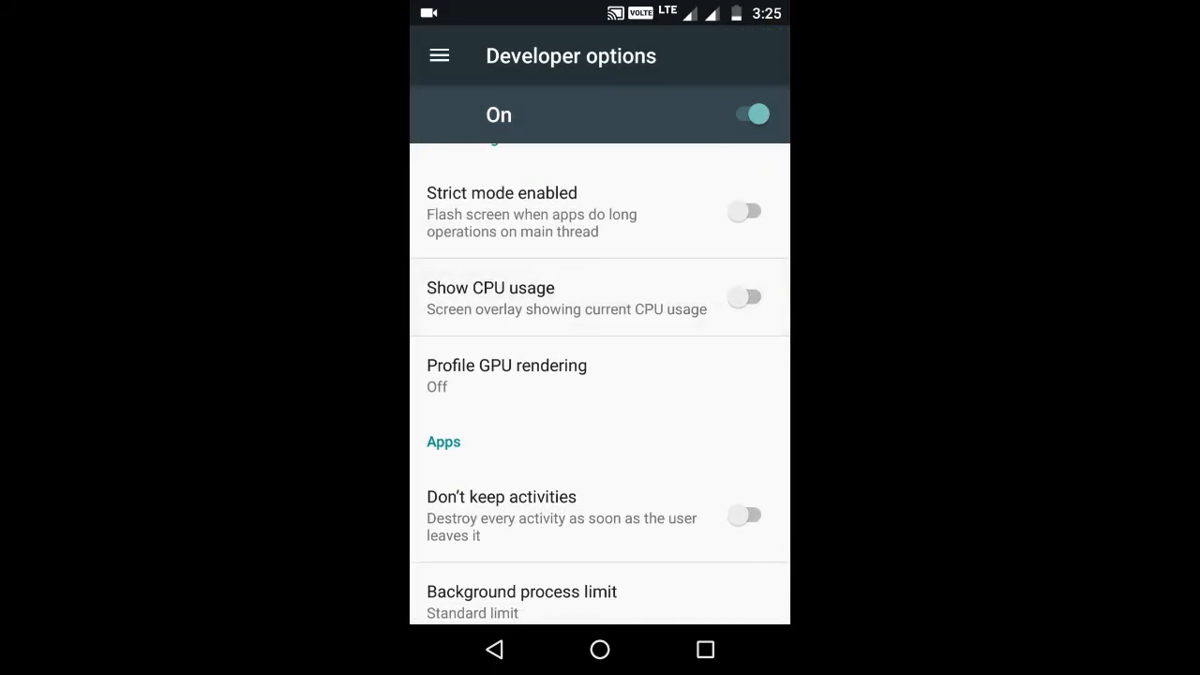
{"action": "scroll", "scroll_direction": "down", "scroll_amount": 3}
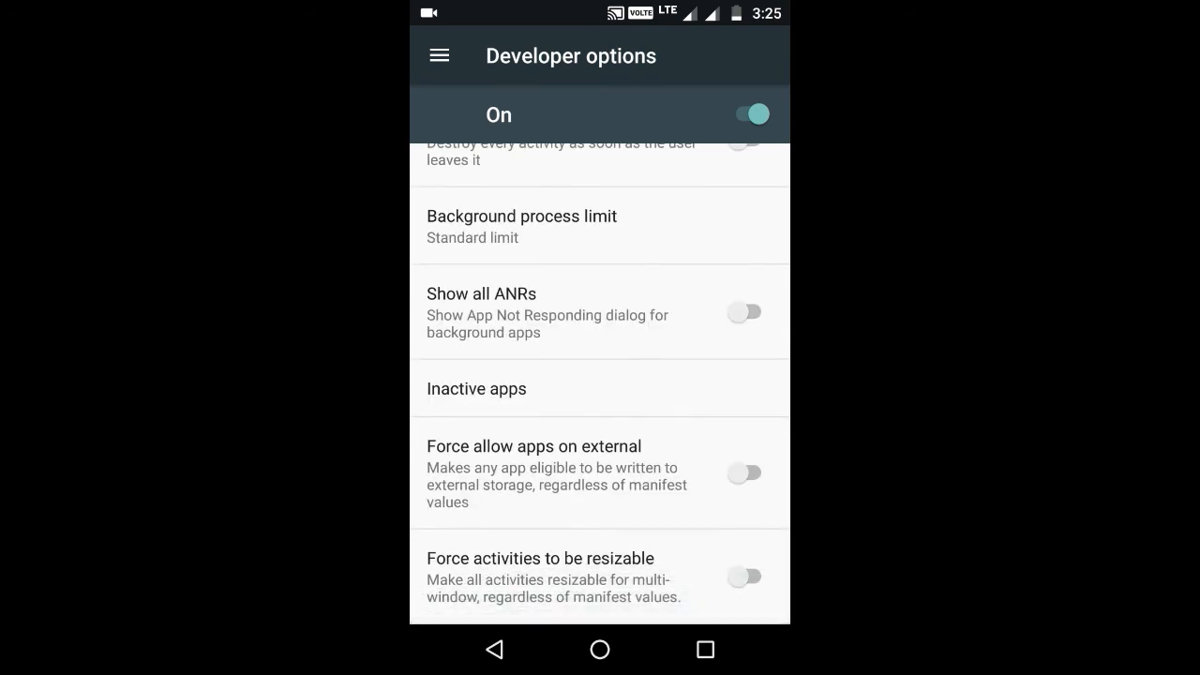
{"action": "scroll", "scroll_direction": "down", "scroll_amount": 3}
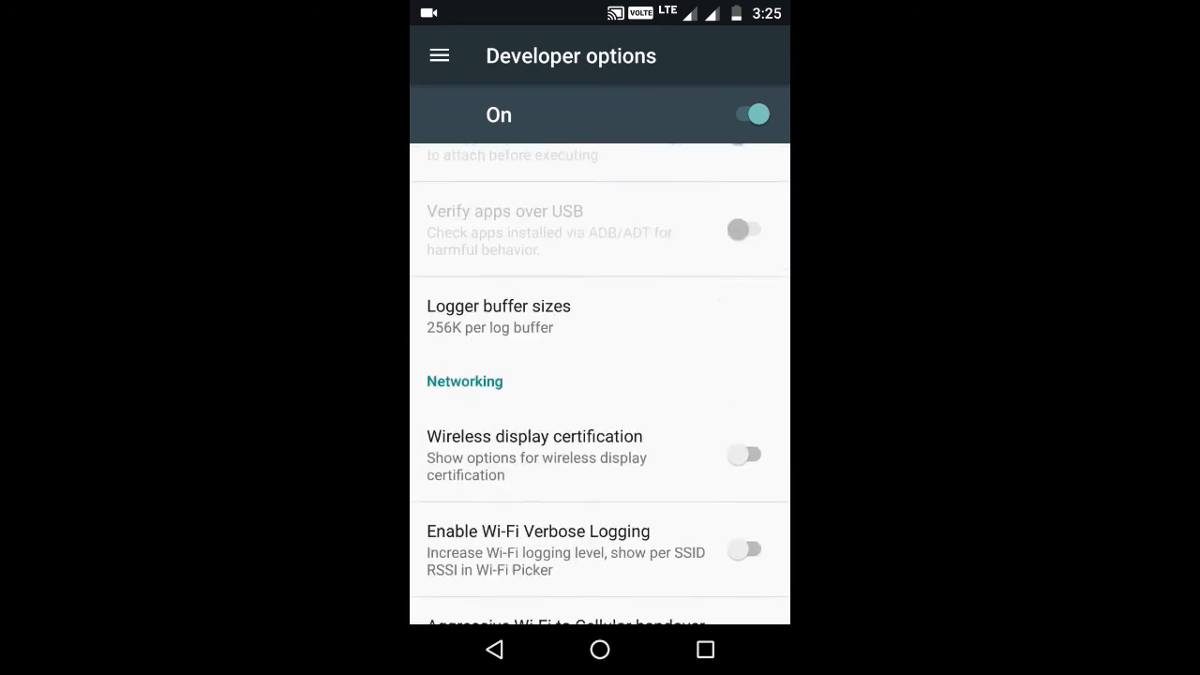
{"action": "scroll", "scroll_direction": "down", "scroll_amount": 3}
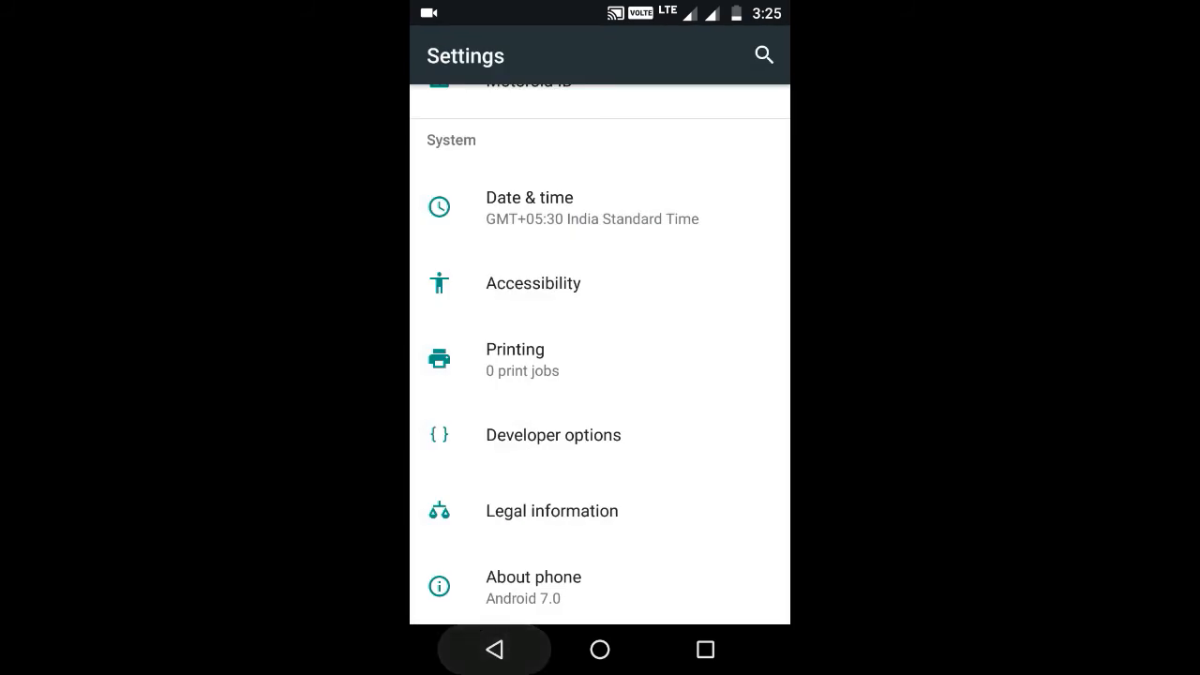
Step: Go Home, reopen Settings, and bring up the Apps list
{"action": "left_click", "coordinate": [600, 649]}
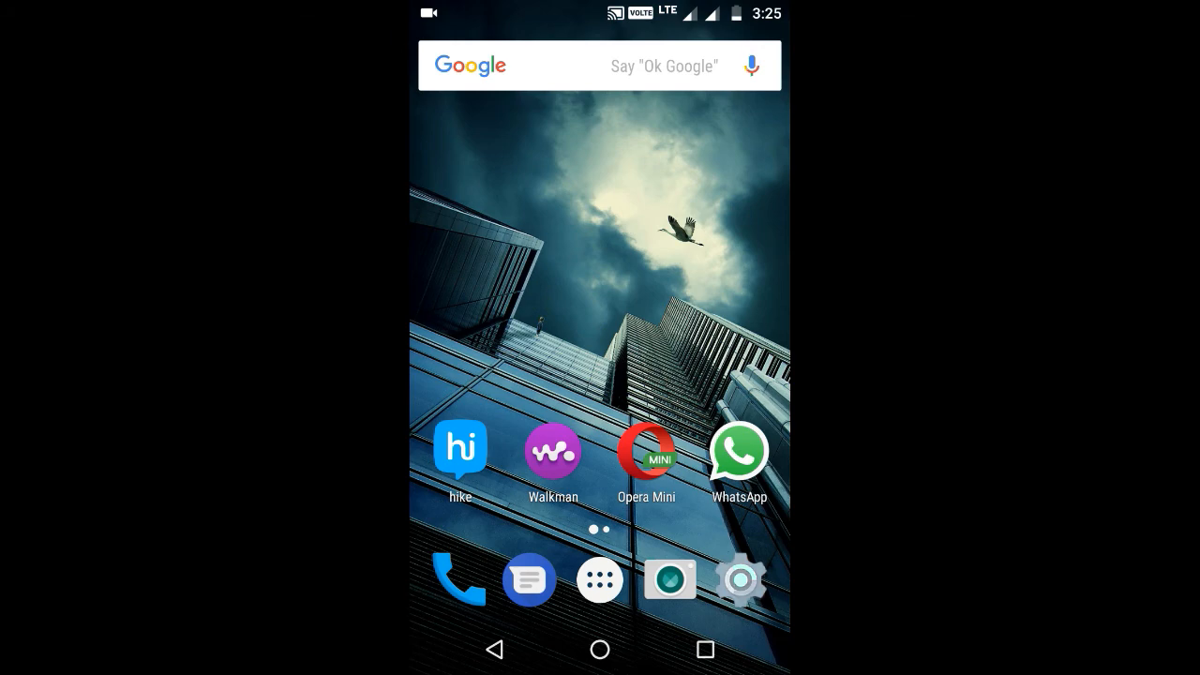
{"action": "left_click", "coordinate": [739, 577]}
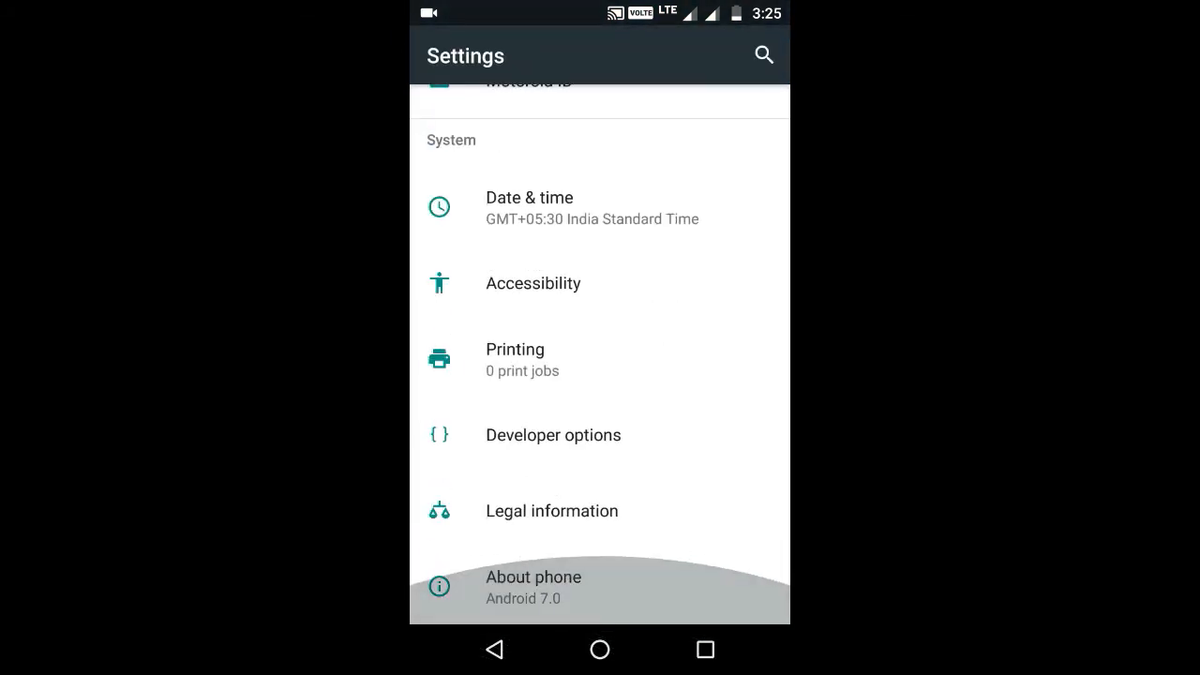
{"action": "scroll", "scroll_direction": "up", "scroll_amount": 3}
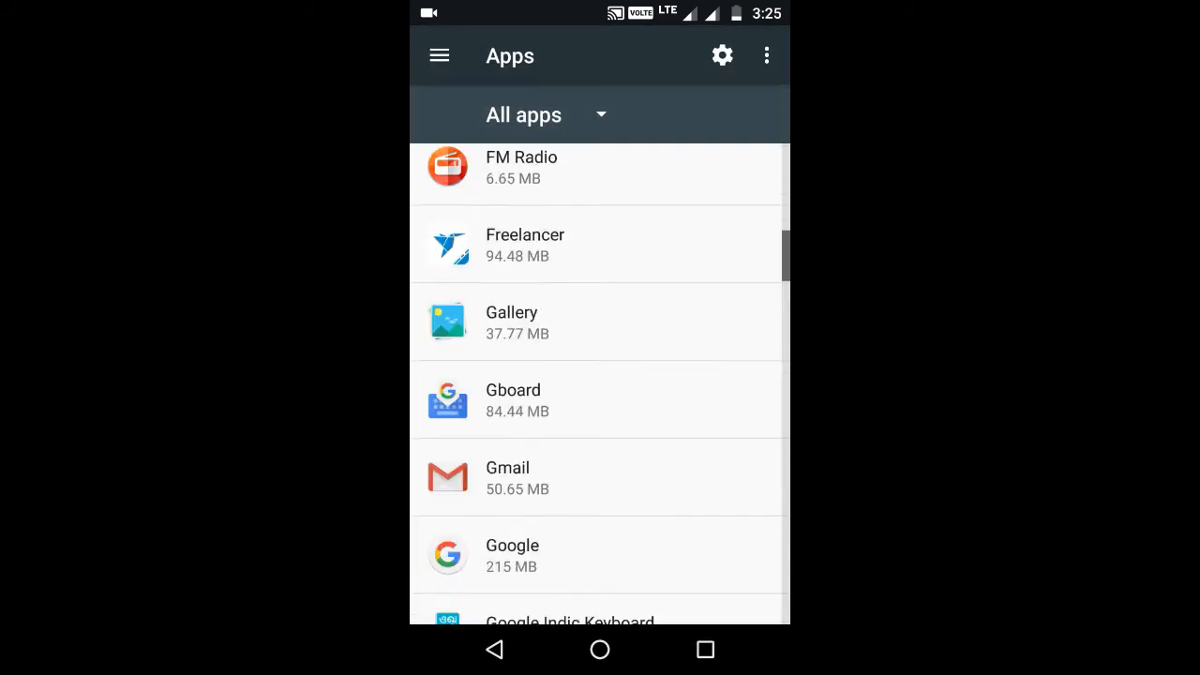
Step: Open the App info page for the Settings app (592 KB storage)
{"action": "scroll", "scroll_direction": "down", "scroll_amount": 3}
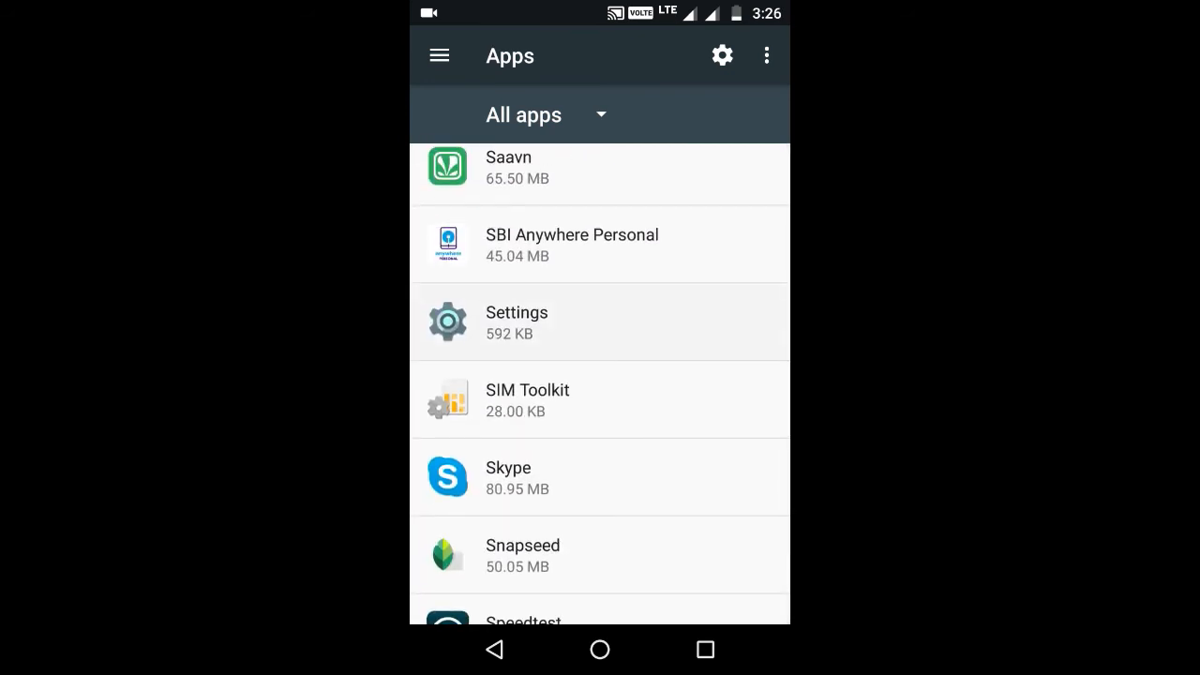
{"action": "left_click", "coordinate": [516, 321]}
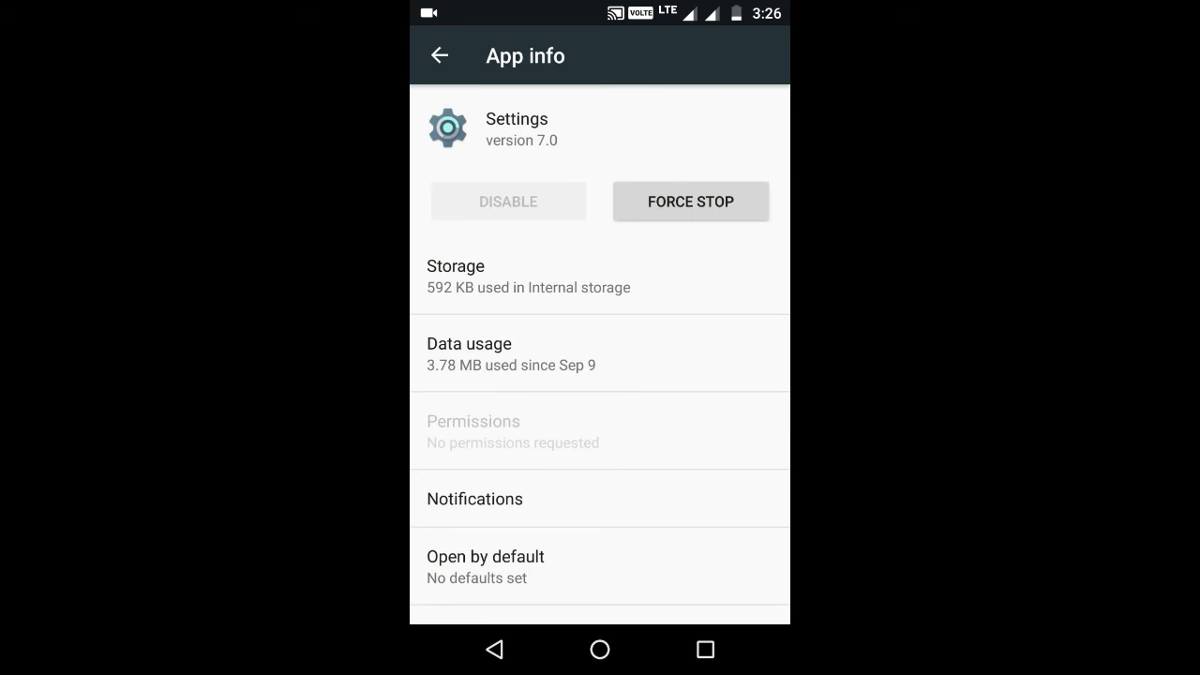